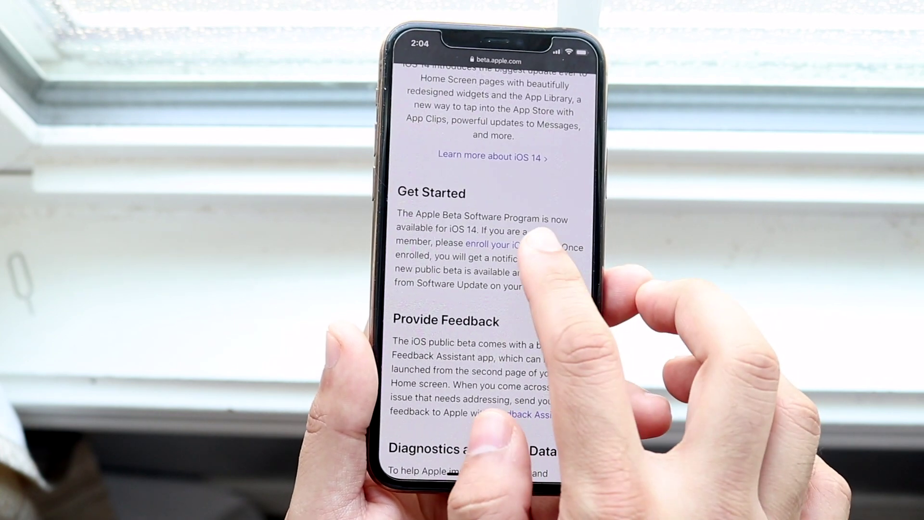
- Open the device enrollment page on beta.apple.com and allow the beta profile download
{"action": "left_click", "coordinate": [499, 243]}
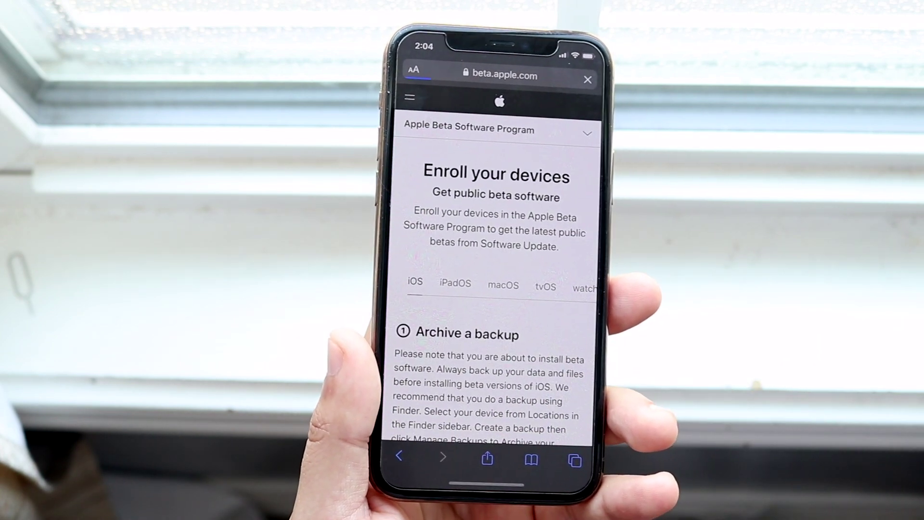
{"action": "scroll", "scroll_direction": "down", "scroll_amount": 3}
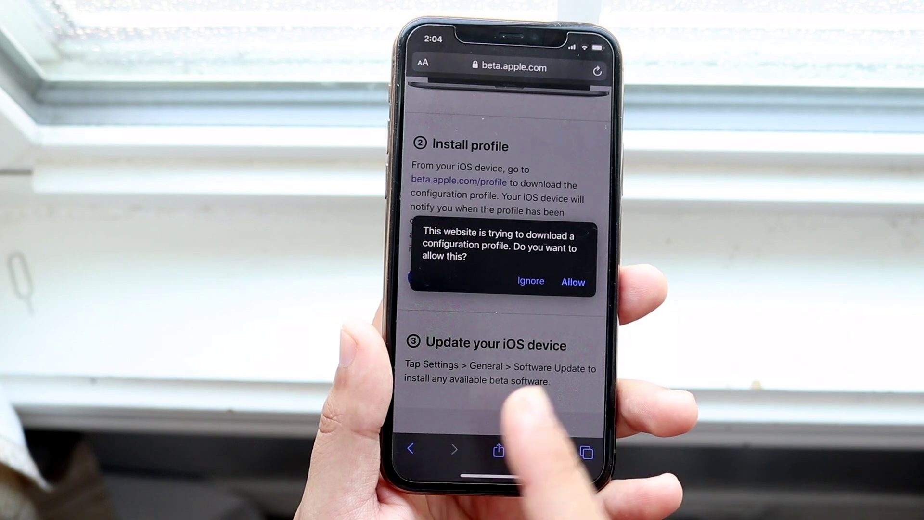
{"action": "left_click", "coordinate": [573, 282]}
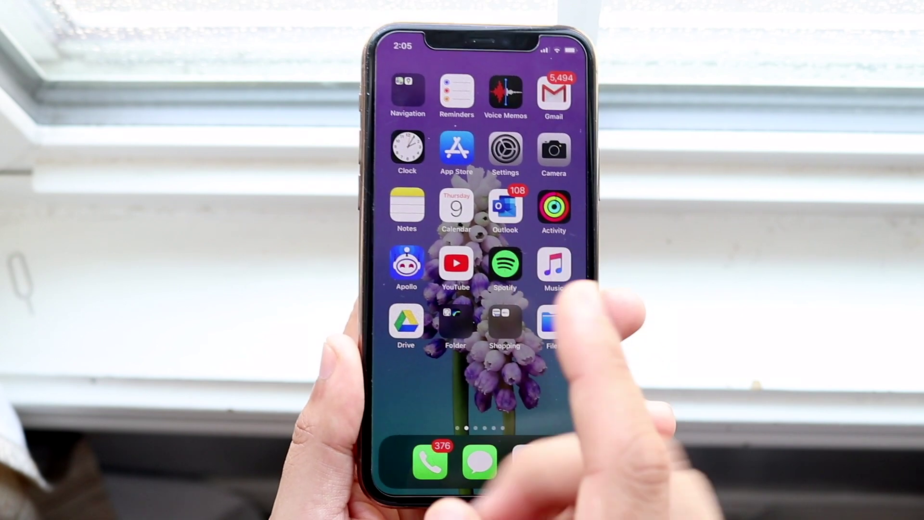
- Install the downloaded iOS 14 beta profile in Settings, then check General > Software Update
{"action": "left_click", "coordinate": [505, 149]}
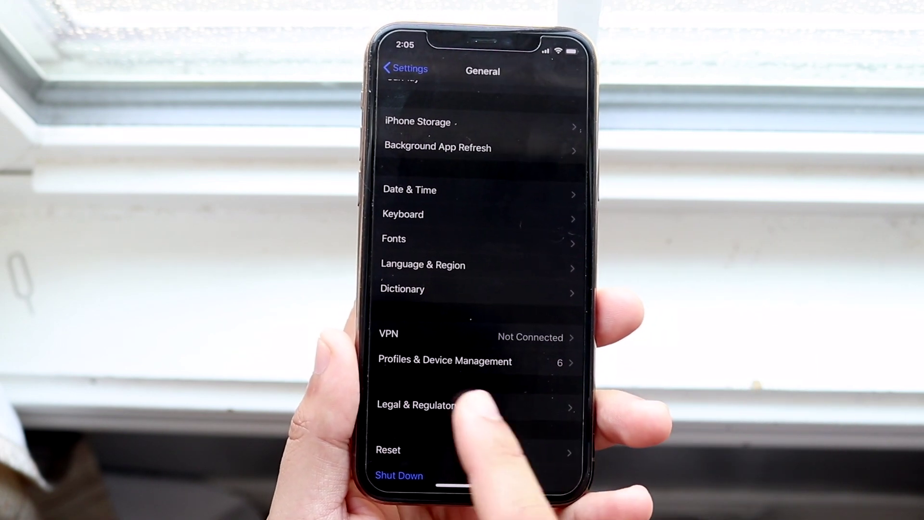
{"action": "left_click", "coordinate": [445, 362]}
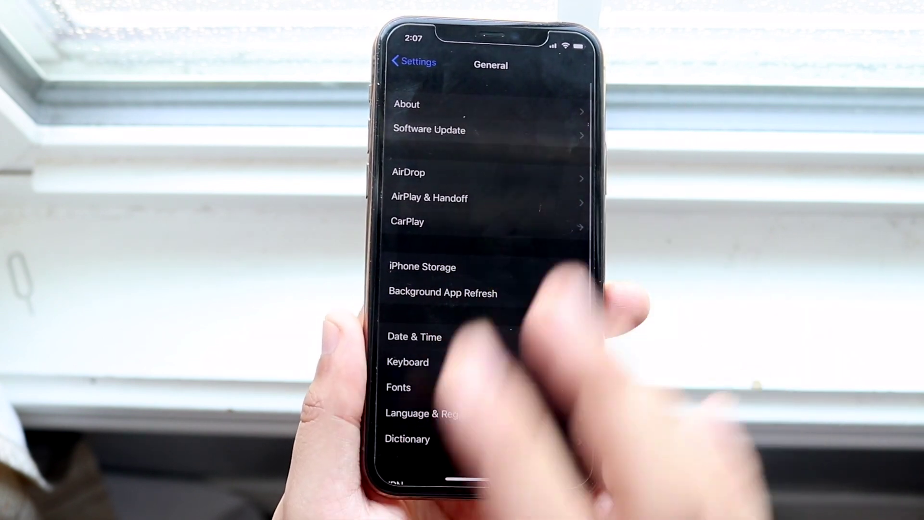
{"action": "left_click", "coordinate": [429, 130]}
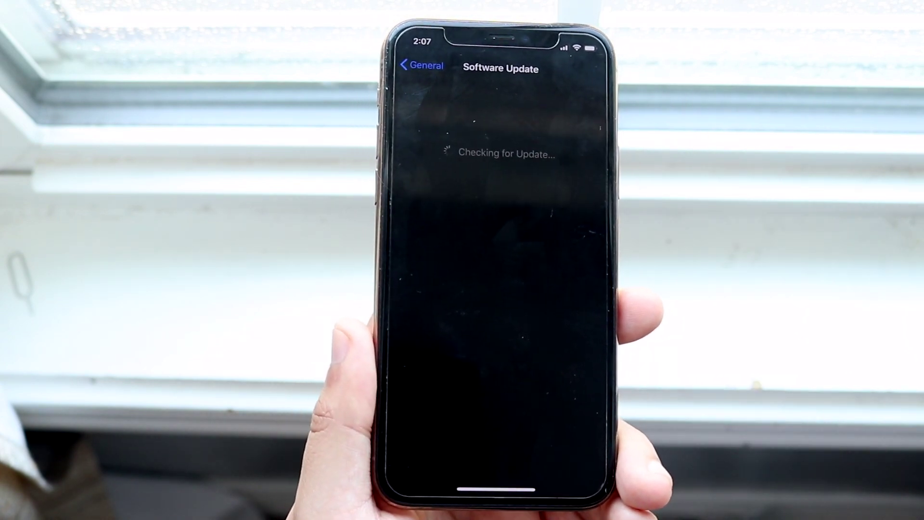